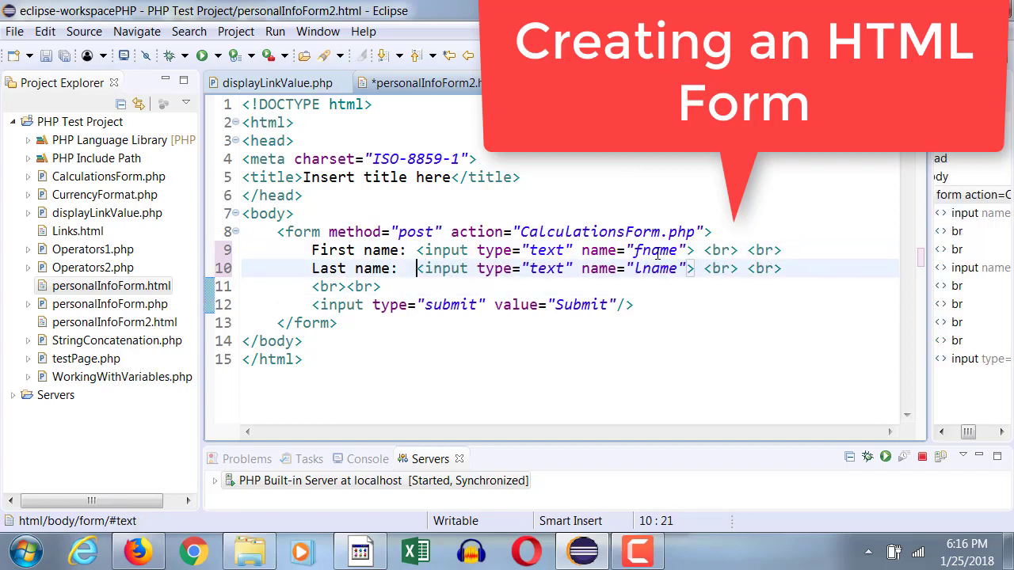
# Step: Add a 'Comments:' label and a textarea named comments with rows=5, cols=30 after the last name input
pyautogui.write('Comments:')
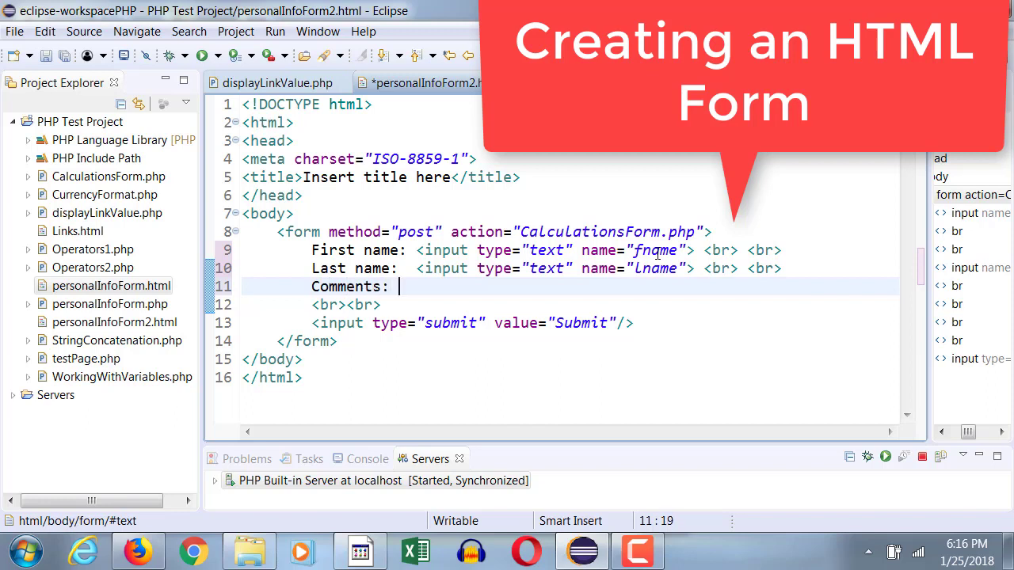
pyautogui.write('<textarea name="comme"')
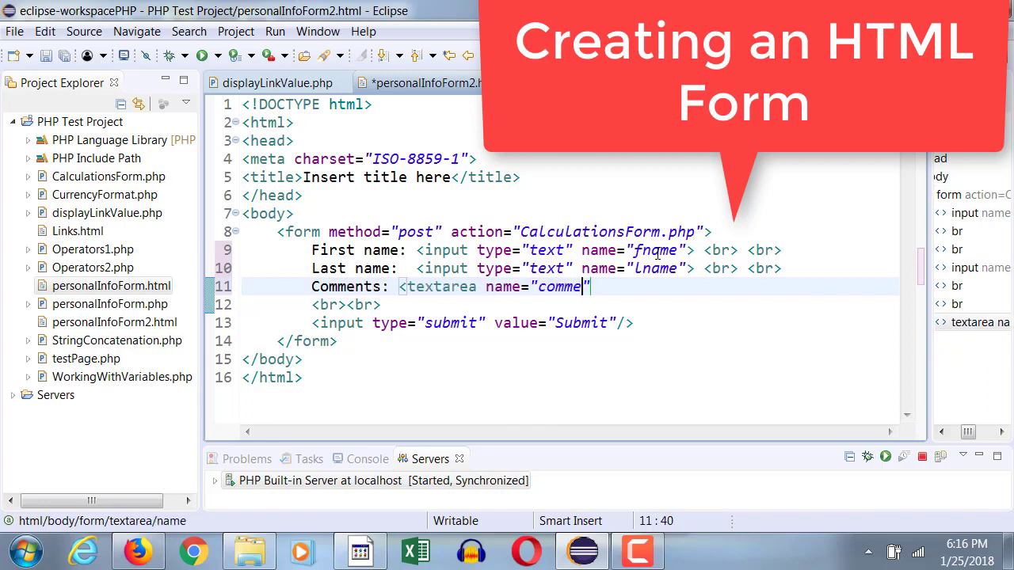
pyautogui.write('nts" rows="5" cols=""')
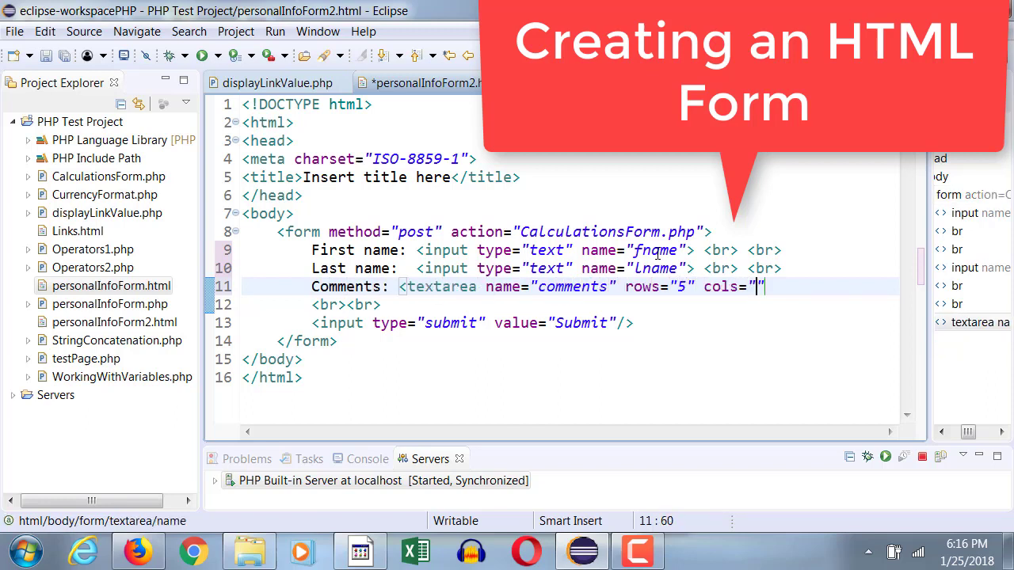
pyautogui.write('30"></textarea>')
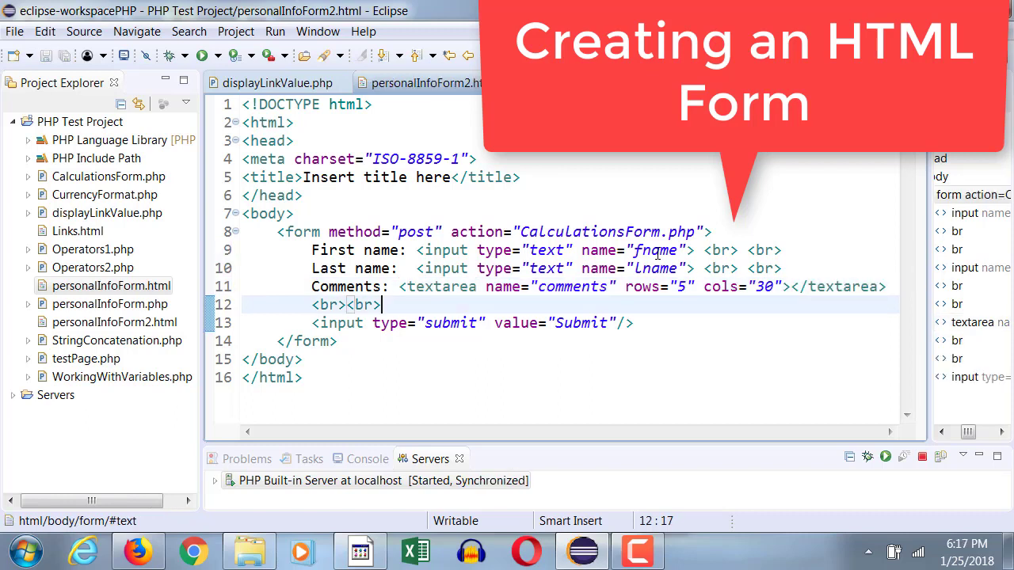
pyautogui.click(710, 323)
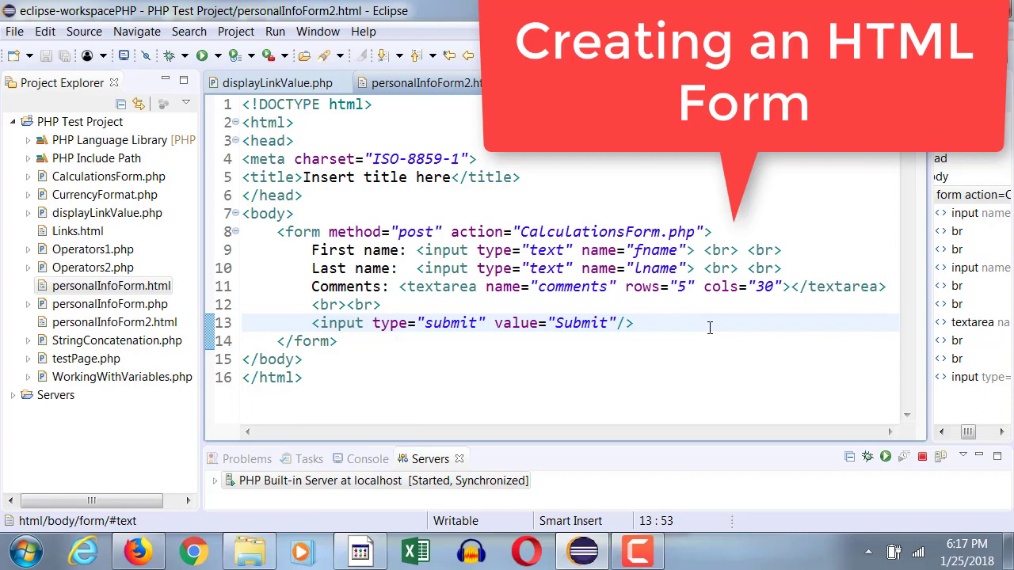
pyautogui.doubleClick(567, 232)
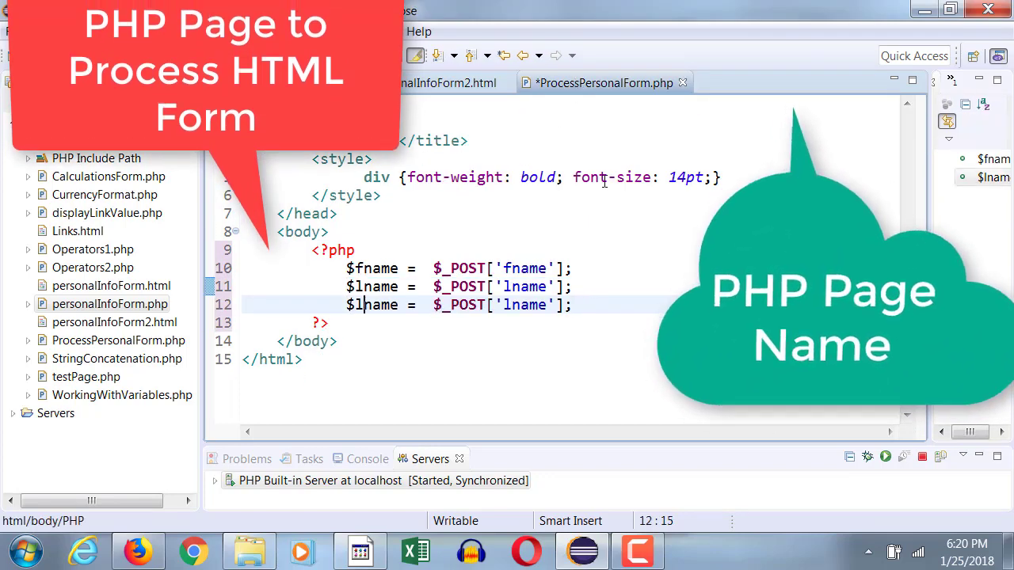
# Step: Read the posted comments into $comments from $_POST['comments']
pyautogui.write('comments')
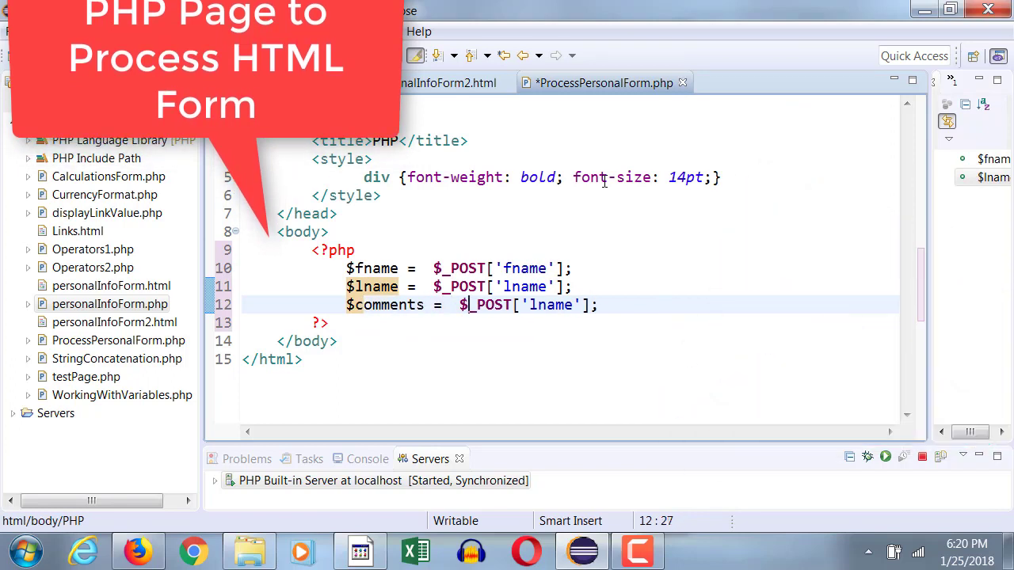
pyautogui.write('comments')
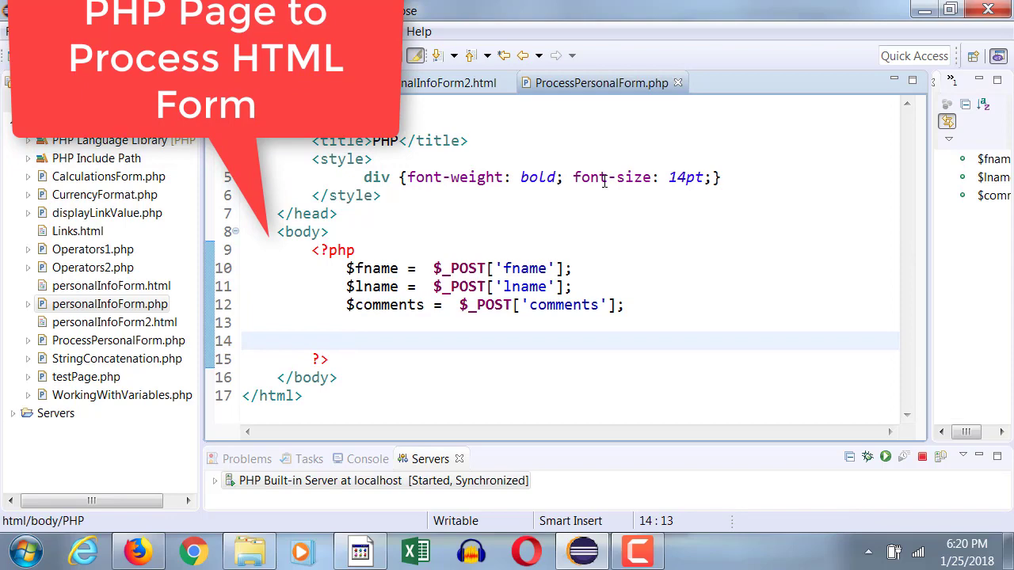
pyautogui.write('$fullname')
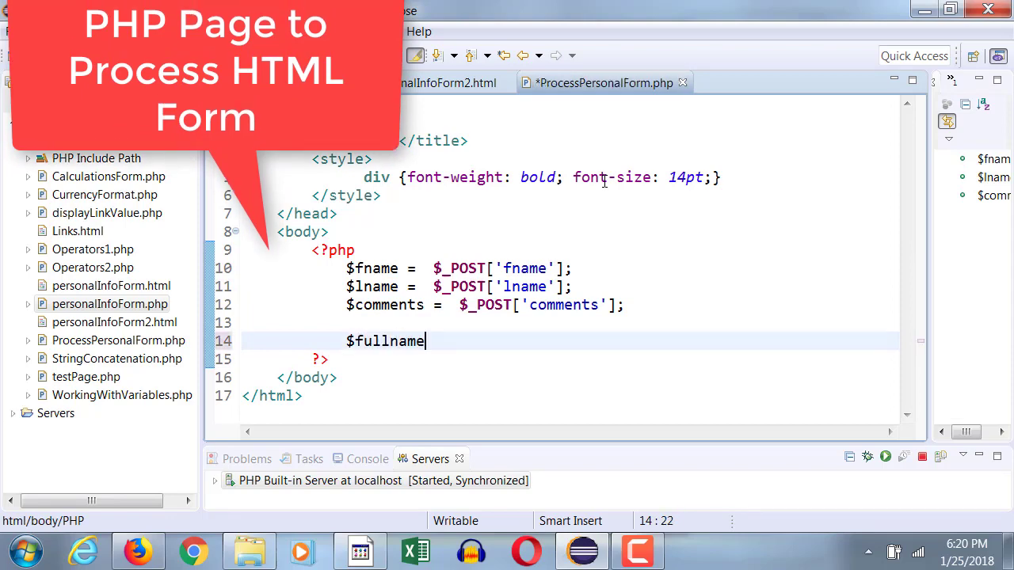
# Step: Build $fullname by joining $fname and $lname with a space using the dot operator
pyautogui.write('= $fname +')
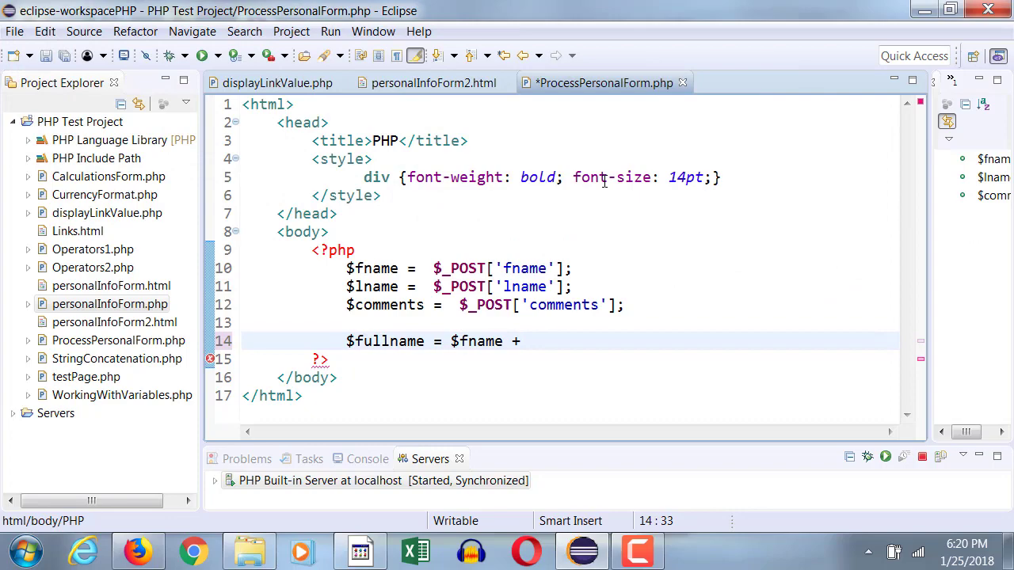
pyautogui.write('. " " .')
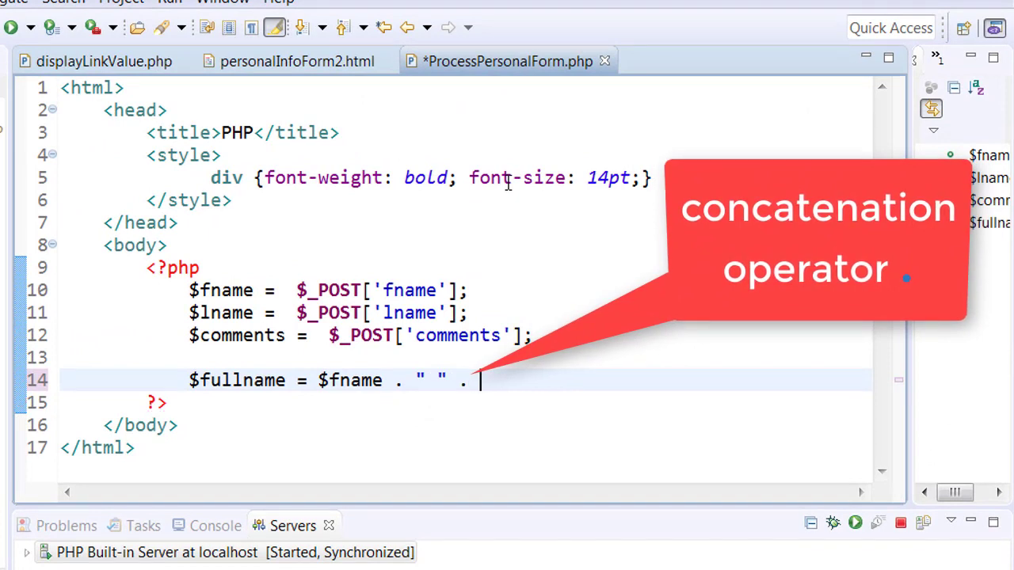
pyautogui.write('$lname;')
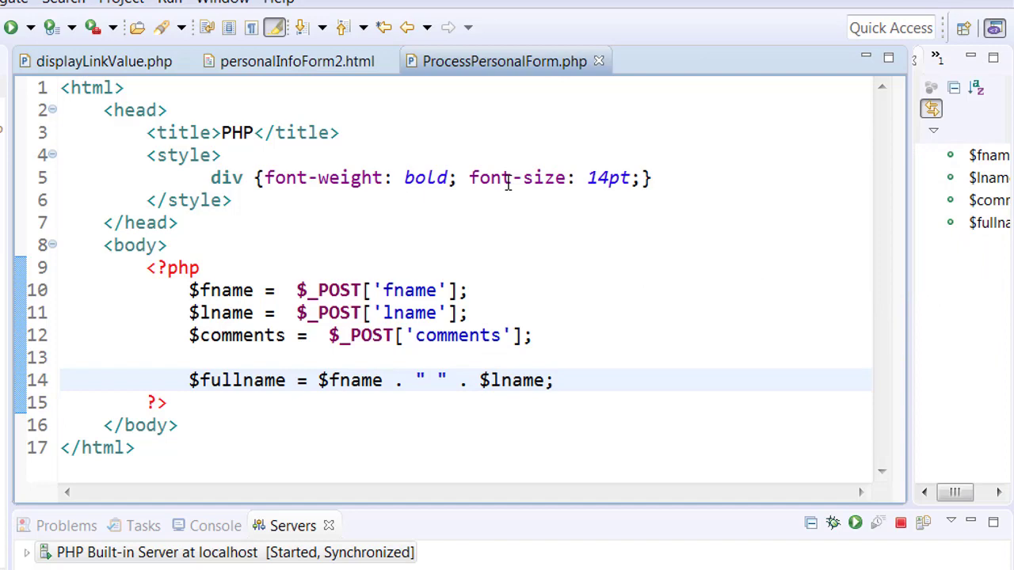
pyautogui.click(554, 380)
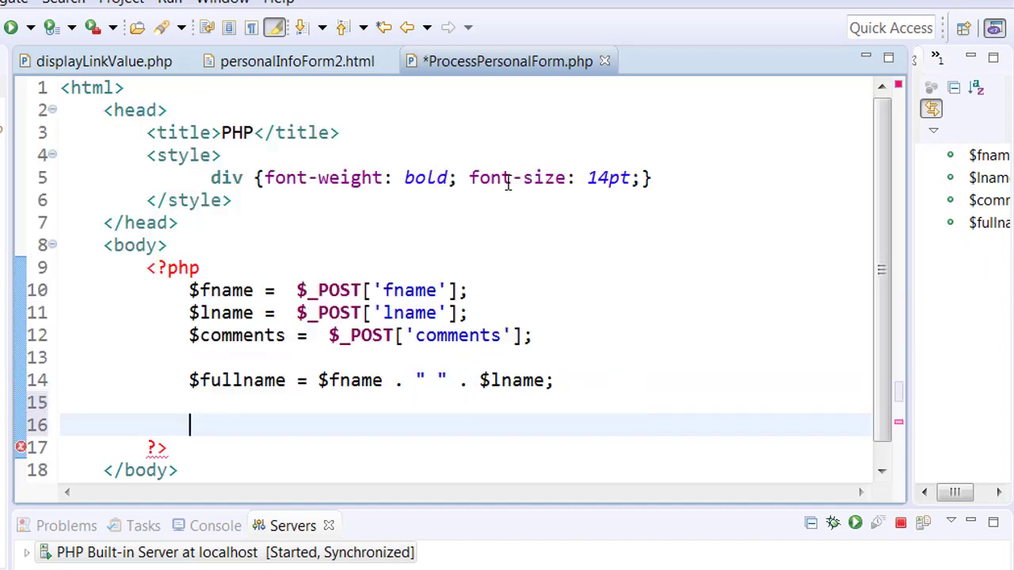
# Step: Print 'Fullname:' followed by the $fullname variable
pyautogui.write('print "Fullname:')
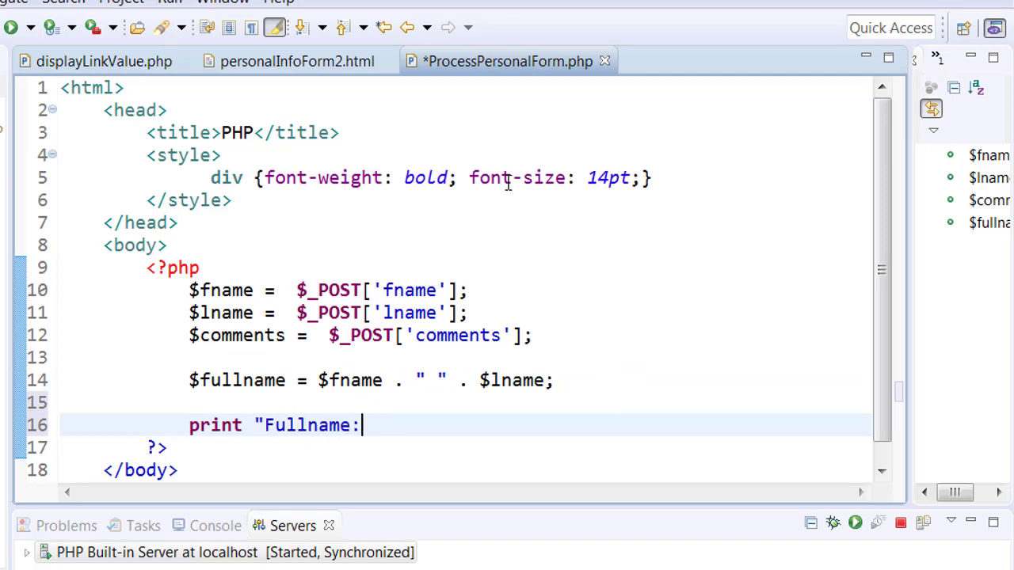
pyautogui.write('" . $fullna')
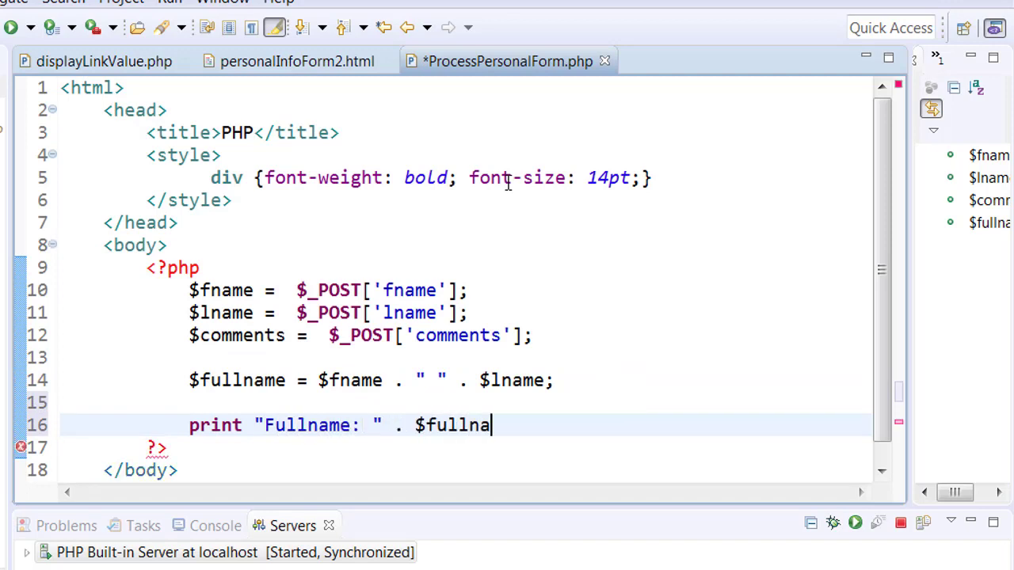
pyautogui.write('me;')
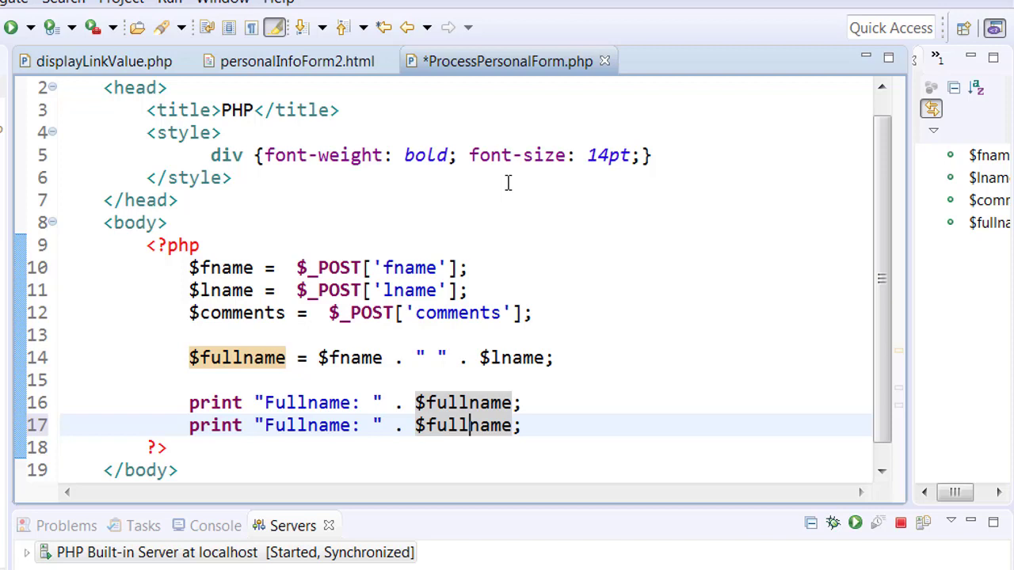
# Step: Print 'Comments:' with the comments after two <br> line breaks, and save the PHP file
pyautogui.write('Comments:')
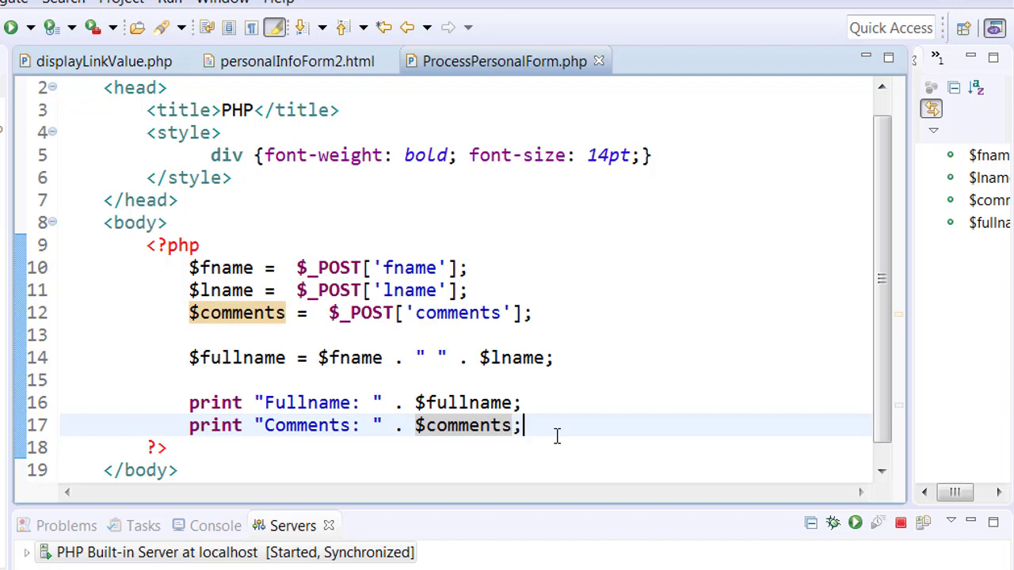
pyautogui.write('. "<b"')
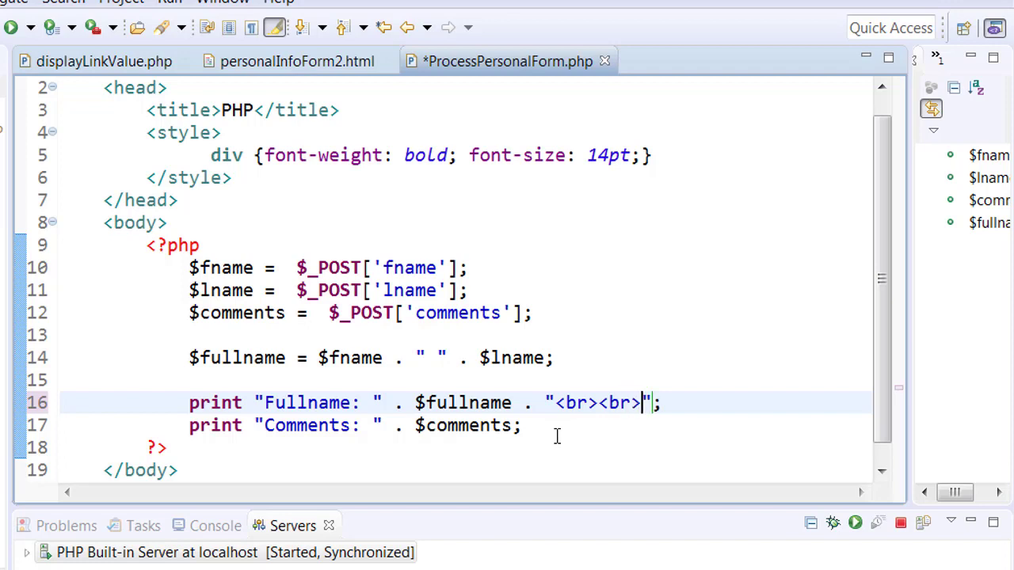
pyautogui.press('ctrl+s')
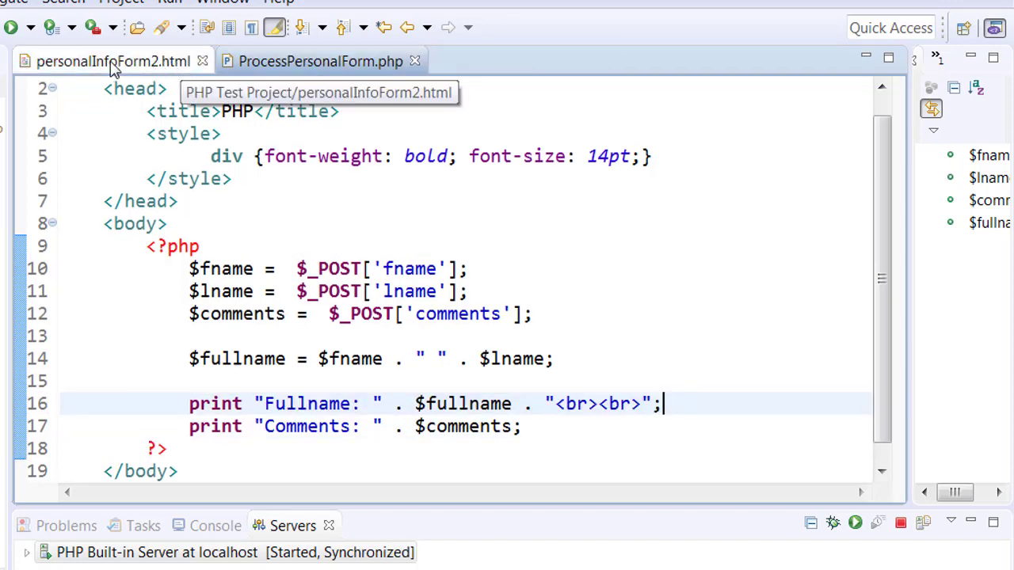
# Step: Run personalInfoForm2.html on the local PHP server in the built-in browser
pyautogui.click(114, 61)
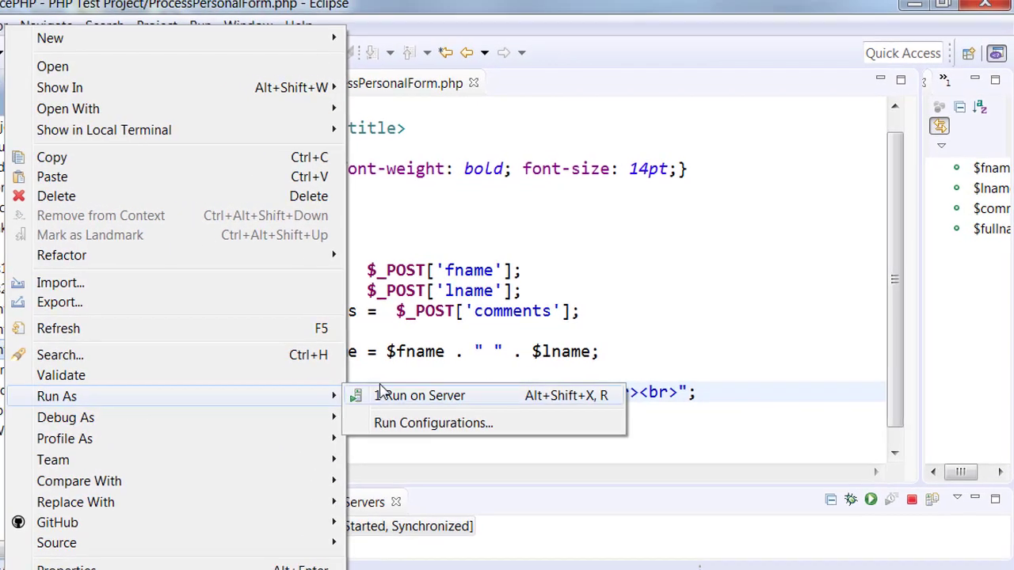
pyautogui.click(426, 396)
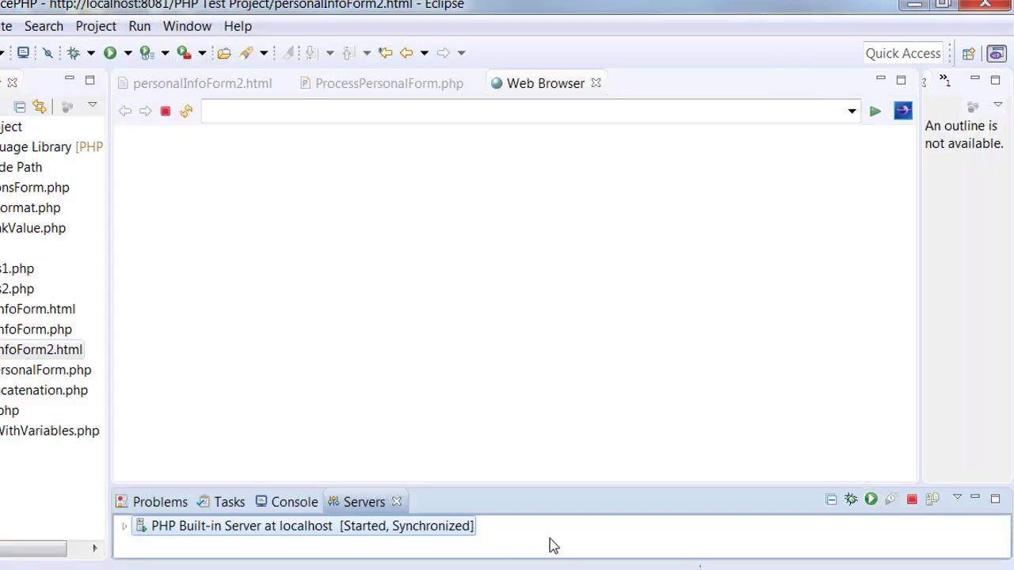
# Step: Fill in first name Saad, a last name and comment, submit, then return to ProcessPersonalForm.php
pyautogui.click(874, 111)
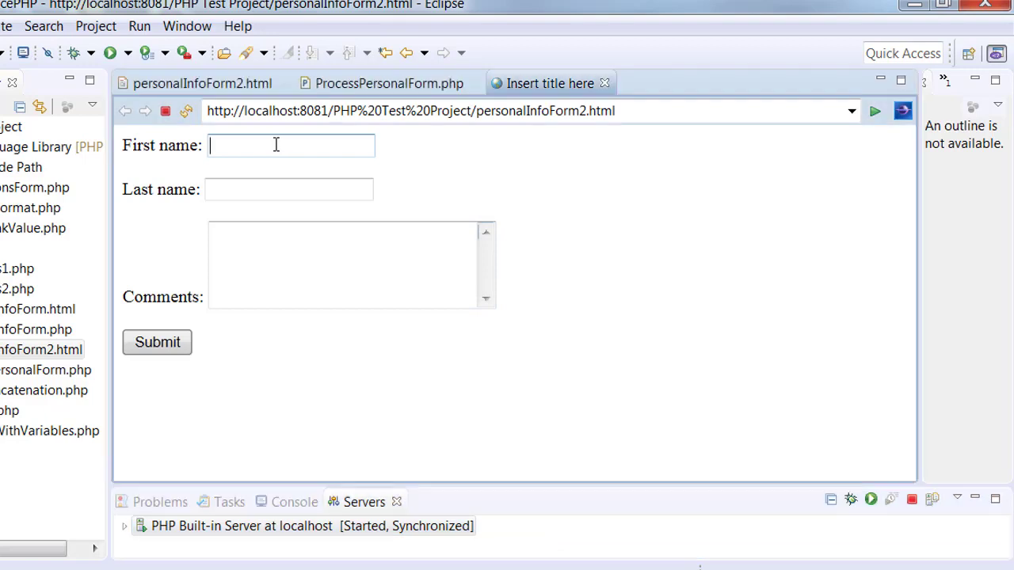
pyautogui.write('Saad')
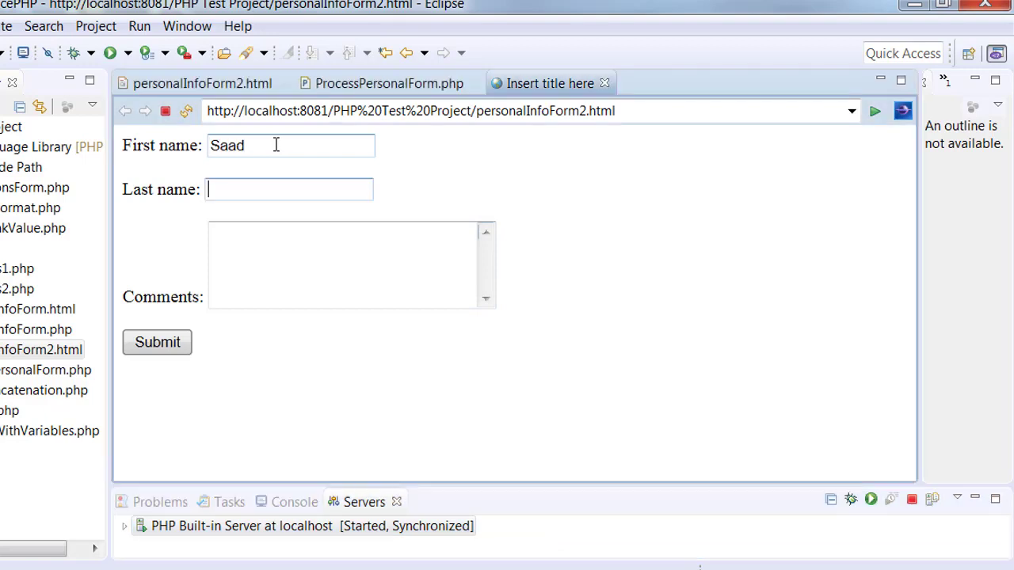
pyautogui.write('Good job')
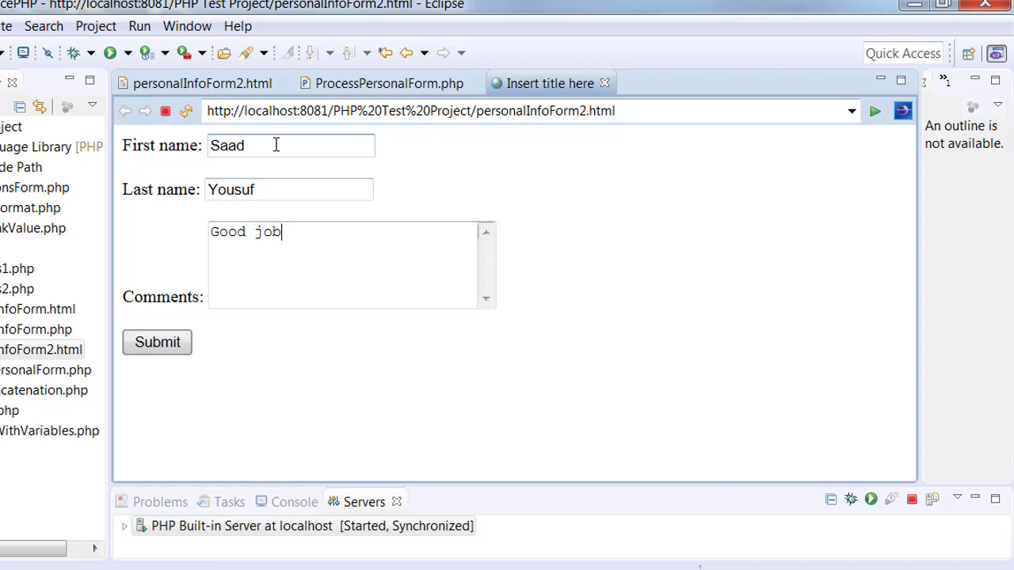
pyautogui.click(157, 342)
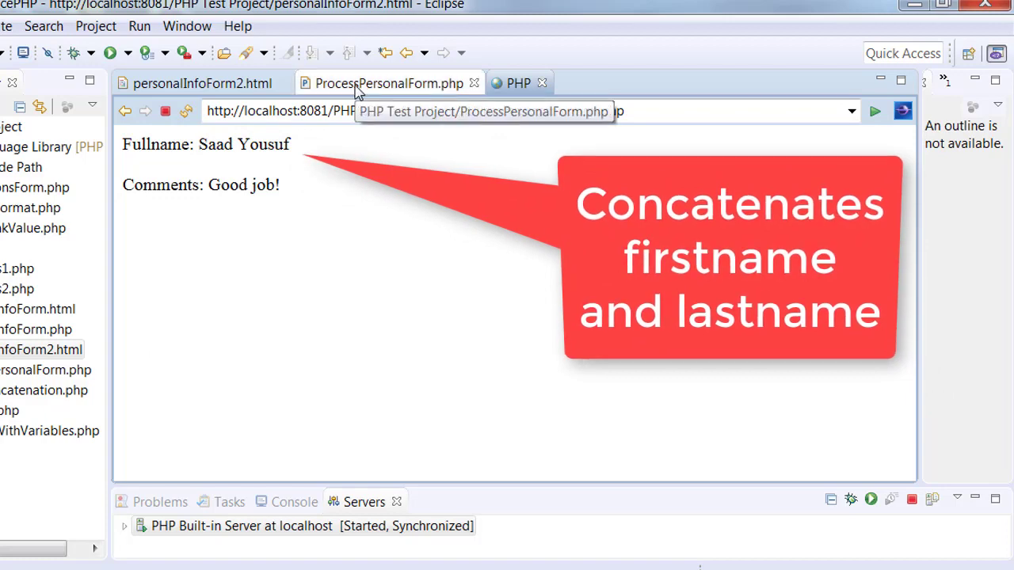
pyautogui.click(388, 83)
pyautogui.write('<a')
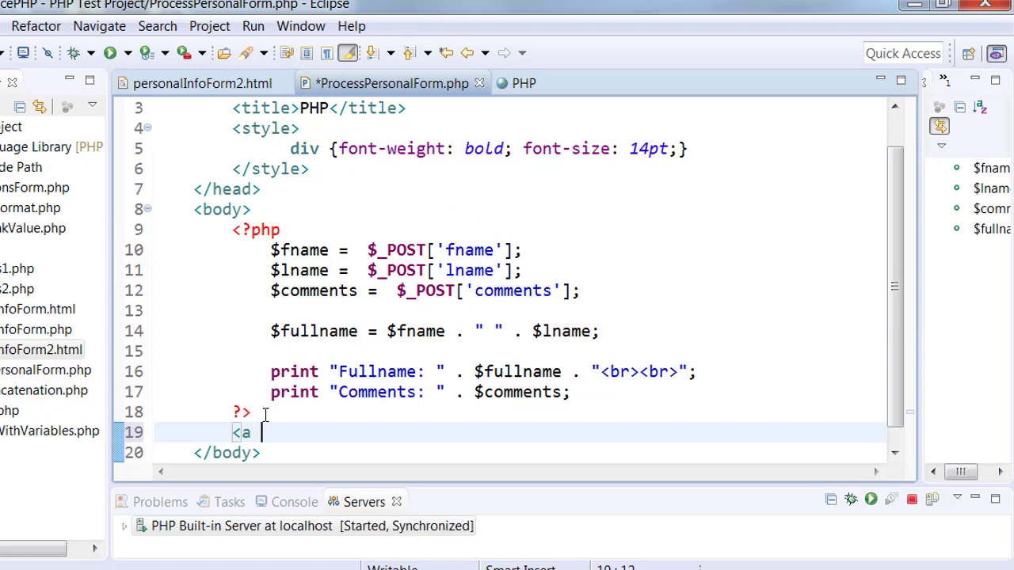
# Step: Add an <a href="personalInfoForm2.html">Form</a> link after the PHP closing tag
pyautogui.write('href')
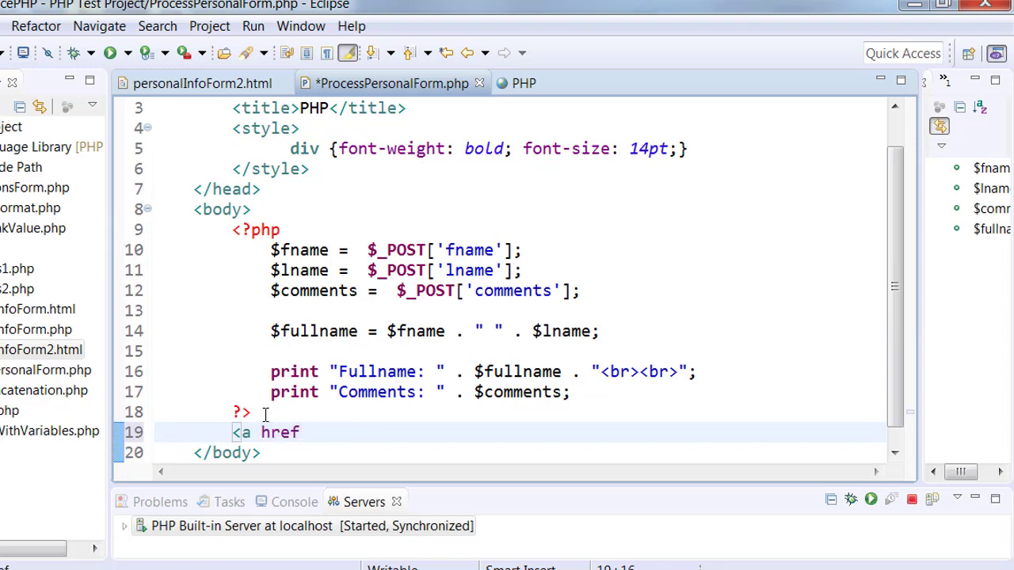
pyautogui.write('=""/>')
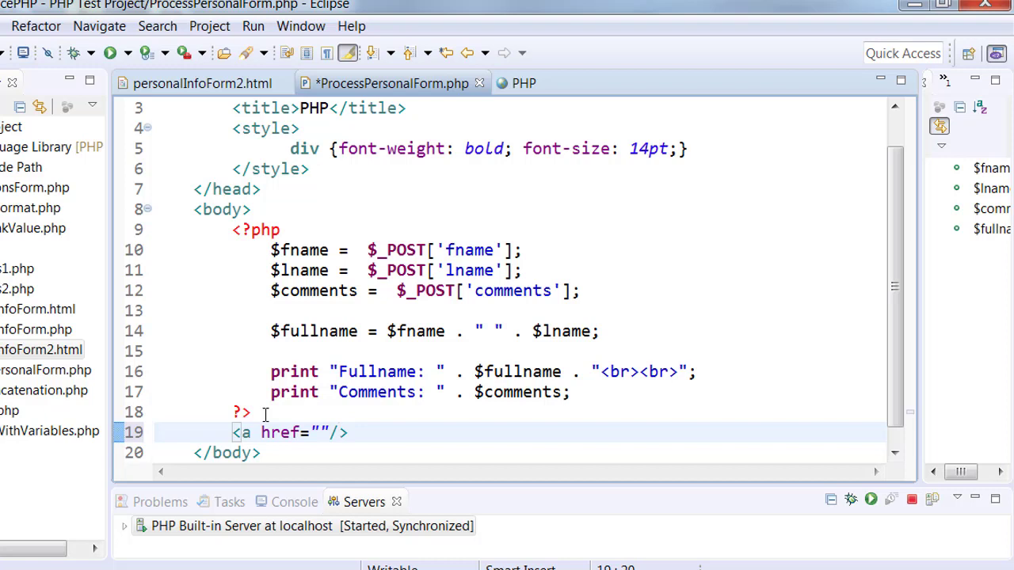
pyautogui.write('Fo')
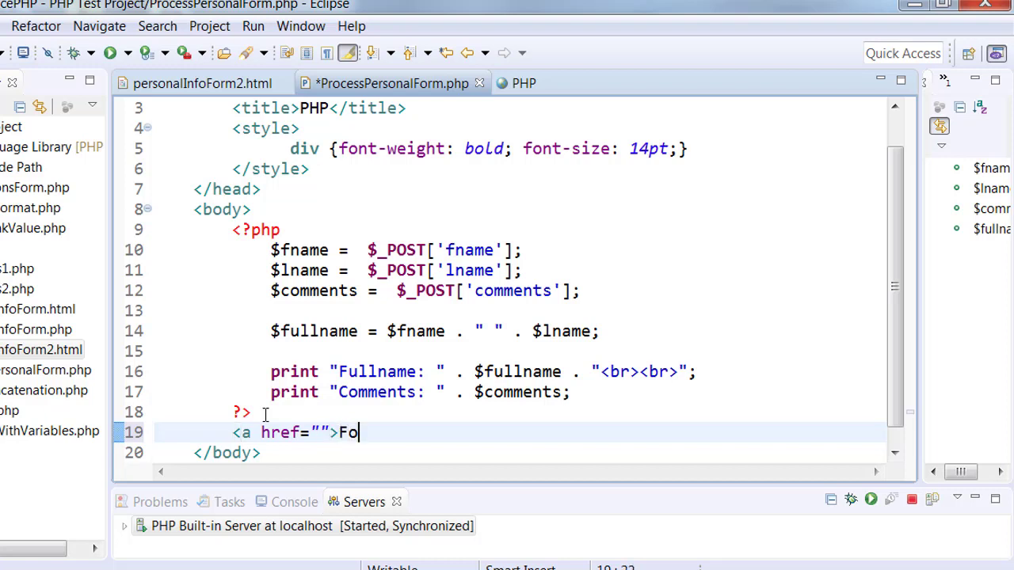
pyautogui.write('rm</a>')
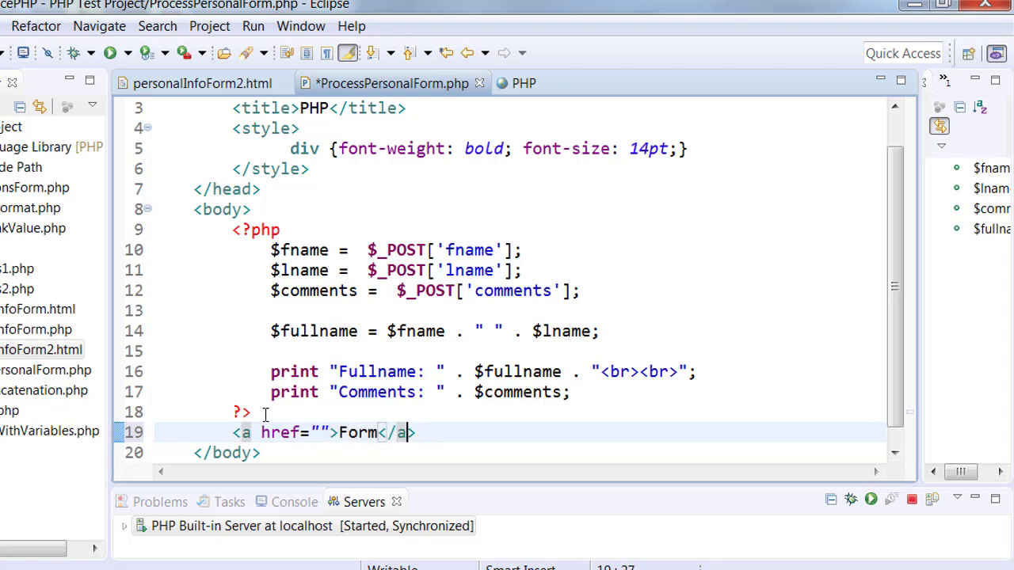
pyautogui.write('personal')
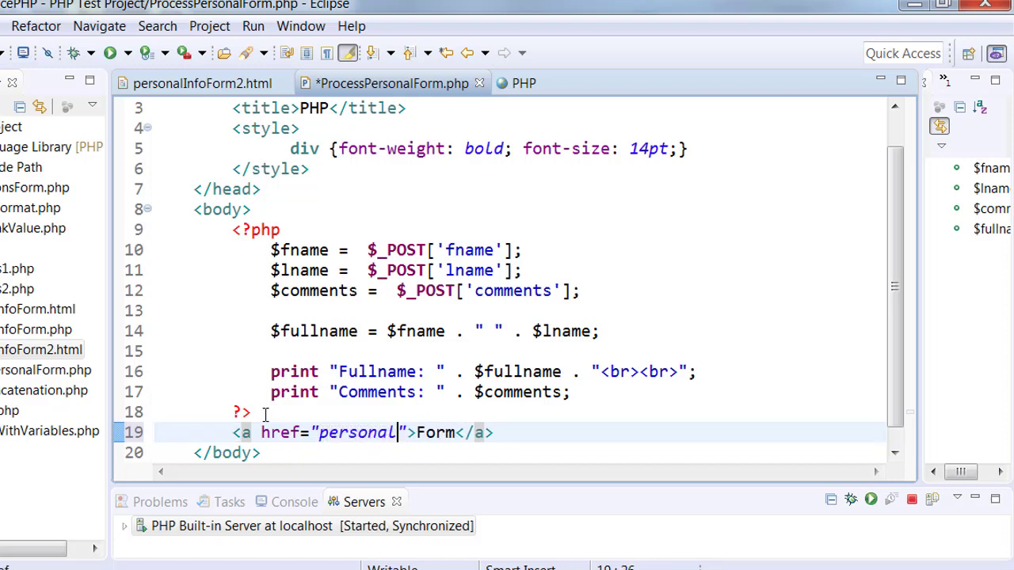
pyautogui.write('InfoForm2.html')
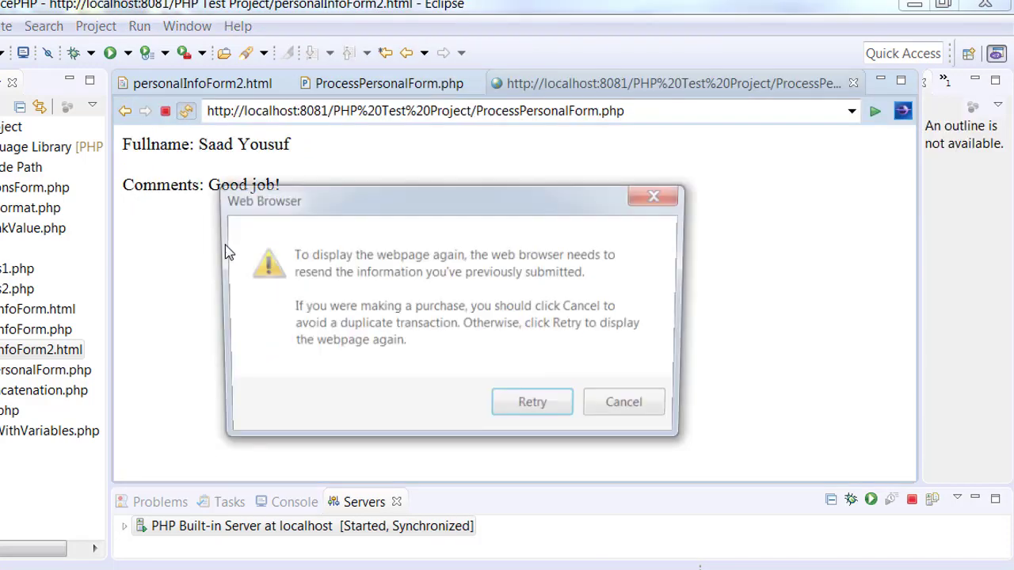
# Step: Resend the form data to reload the results with the Form link, then return to the PHP file
pyautogui.click(532, 402)
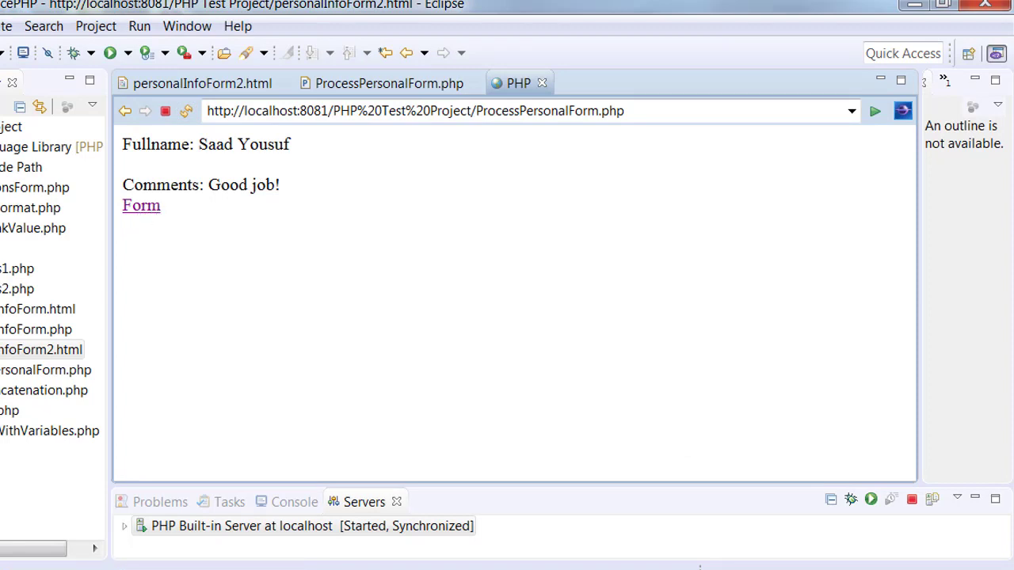
pyautogui.click(387, 82)
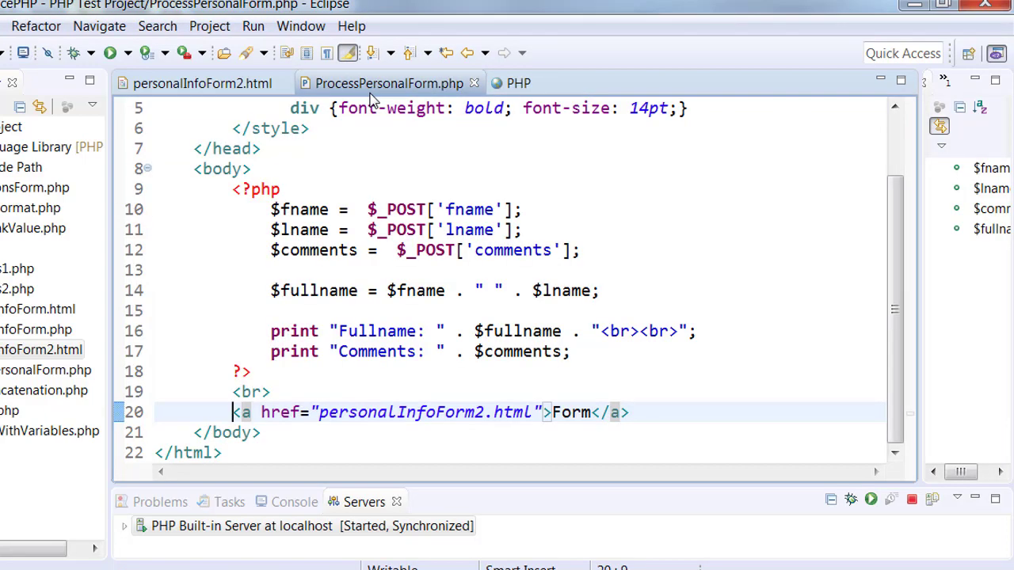